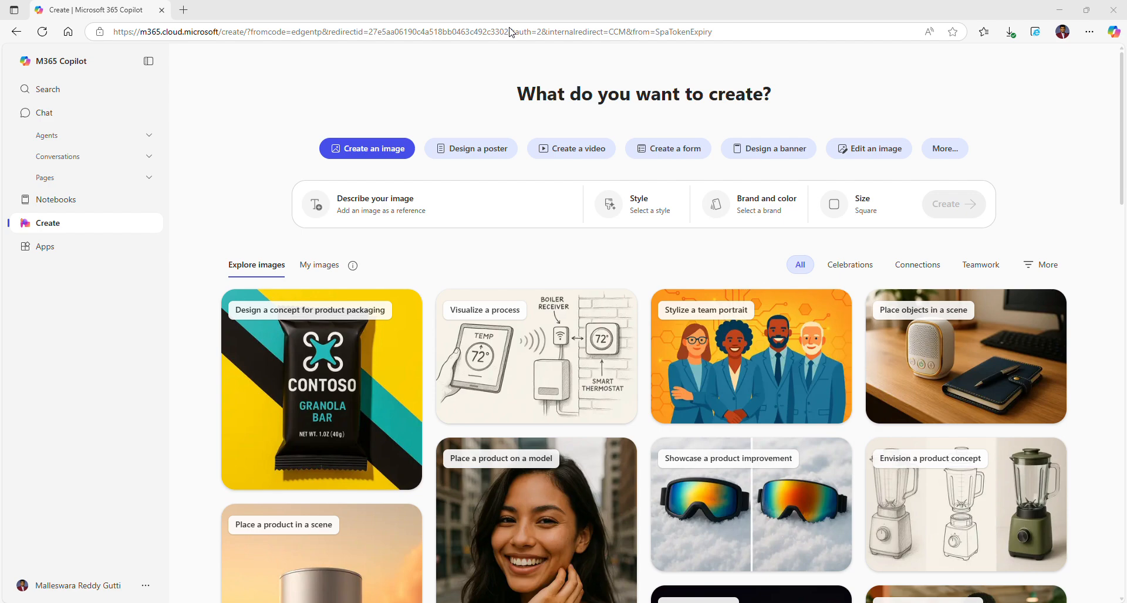
mouse_move(454, 73)
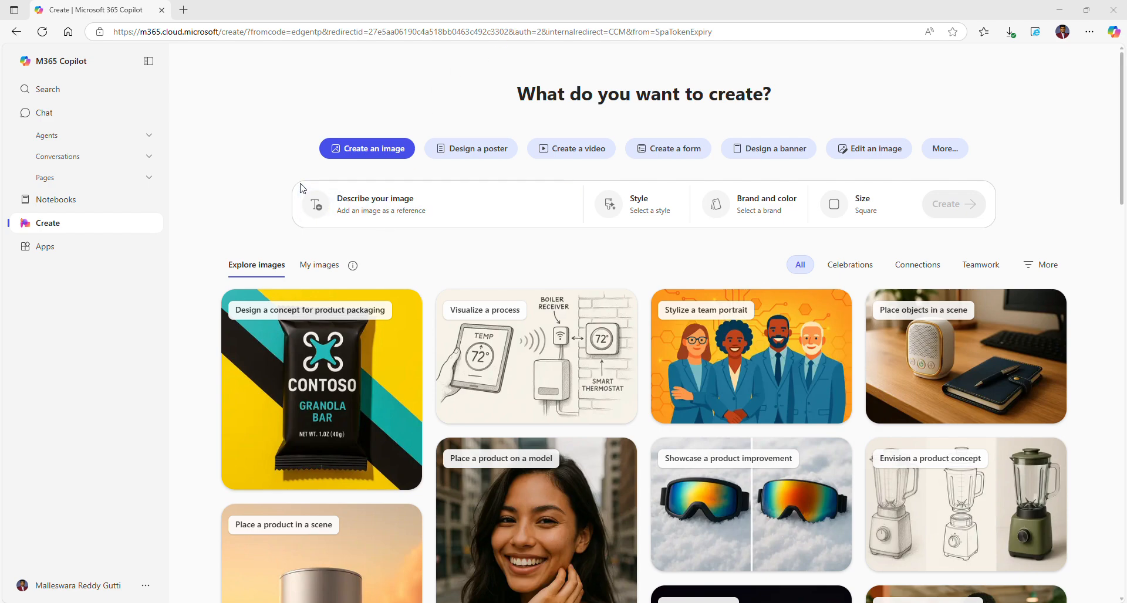
mouse_move(387, 119)
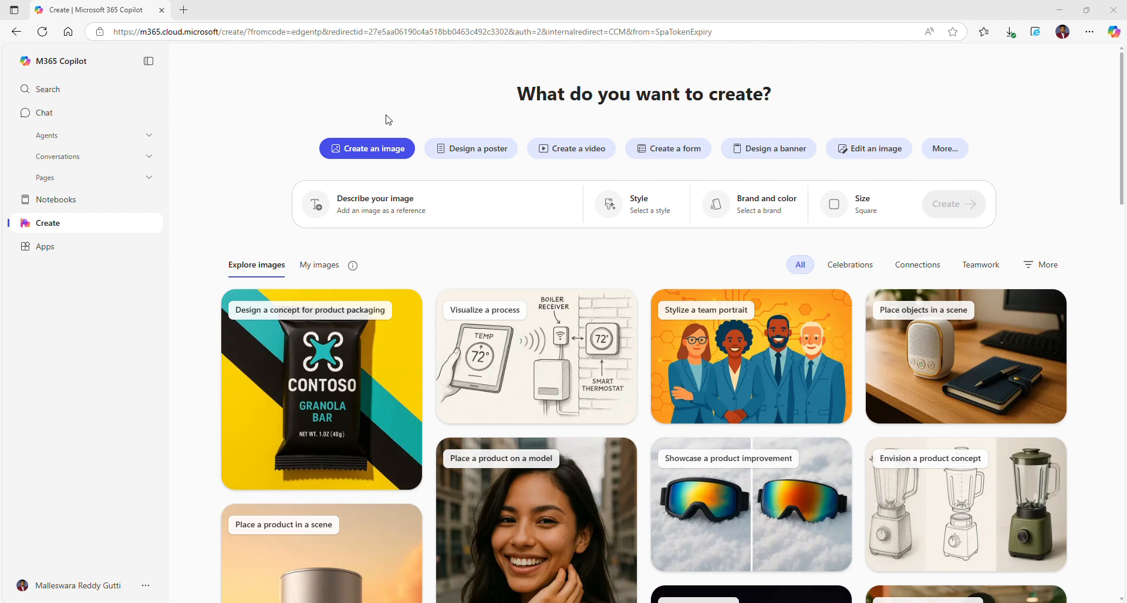
mouse_move(48, 222)
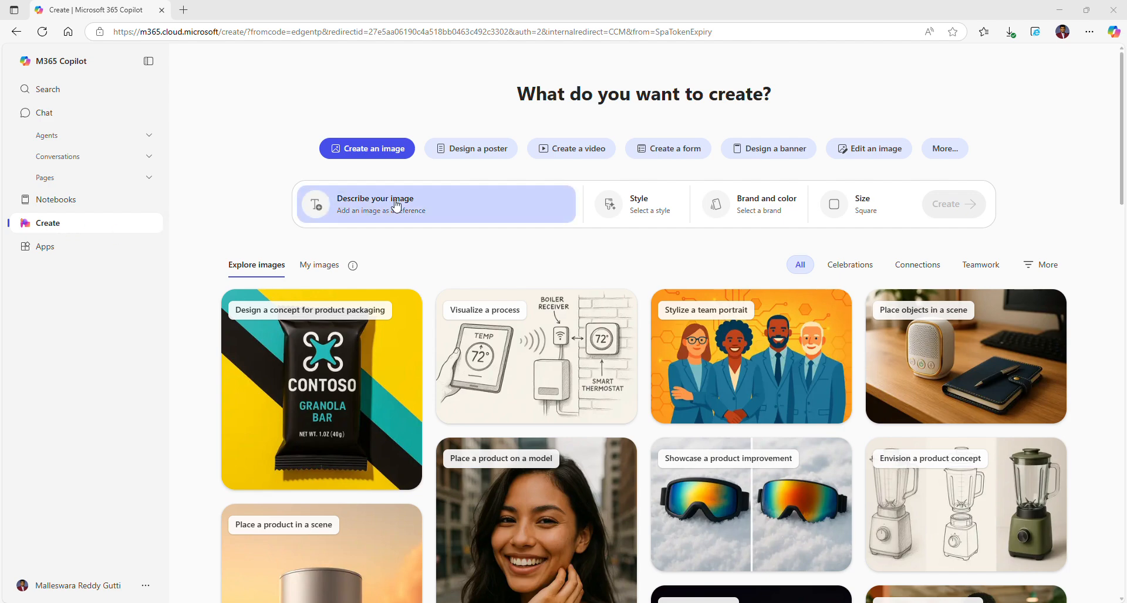
Paste the prepared Azure web app architecture prompt into the image description box
left_click(438, 204)
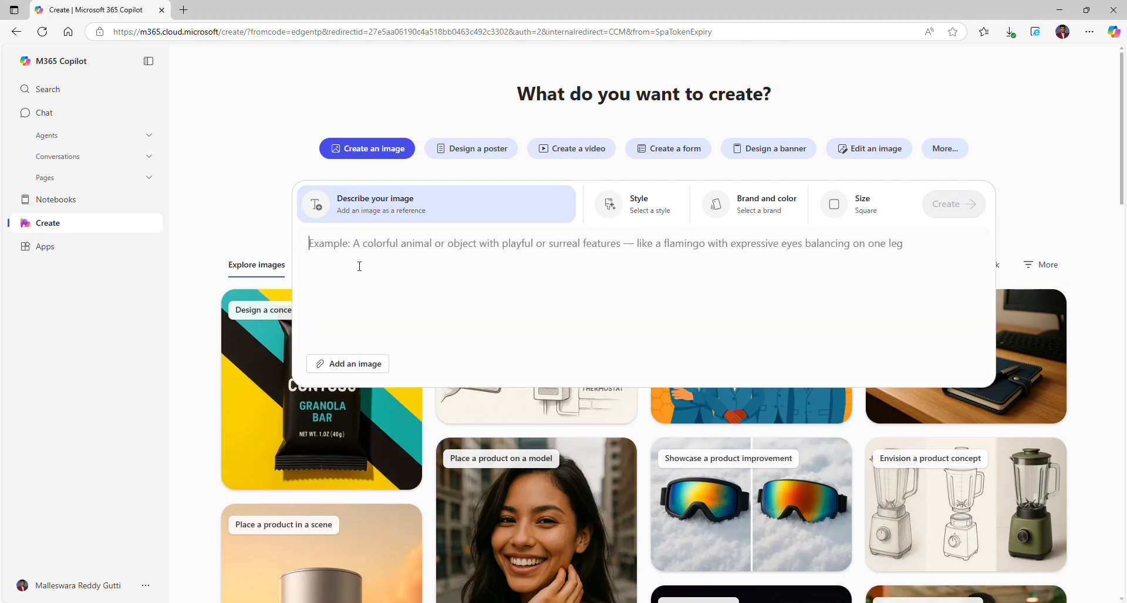
right_click(359, 266)
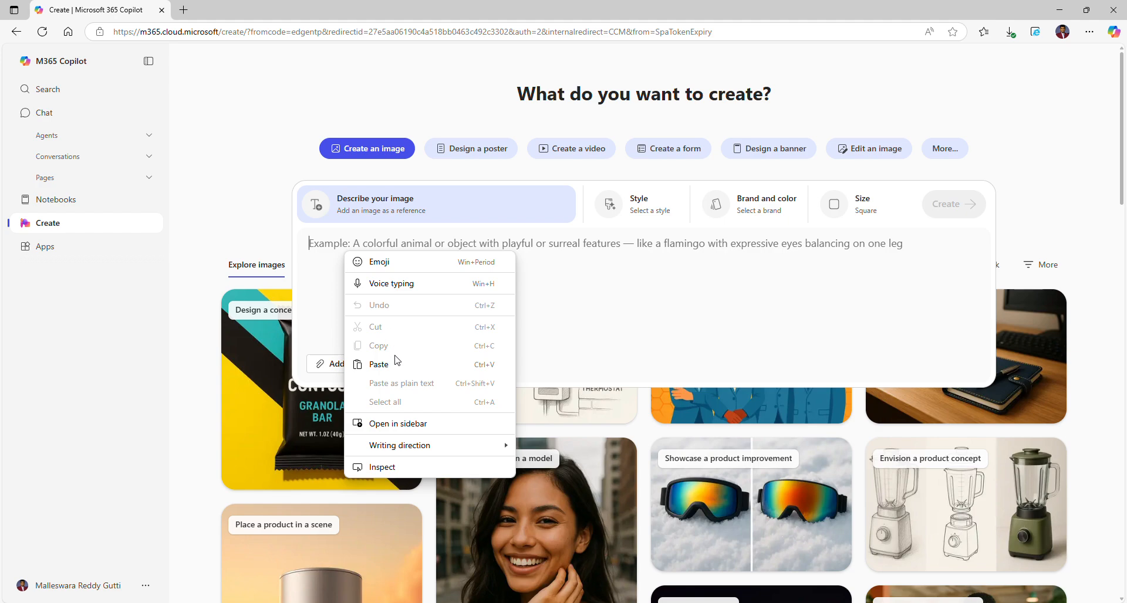
mouse_move(378, 365)
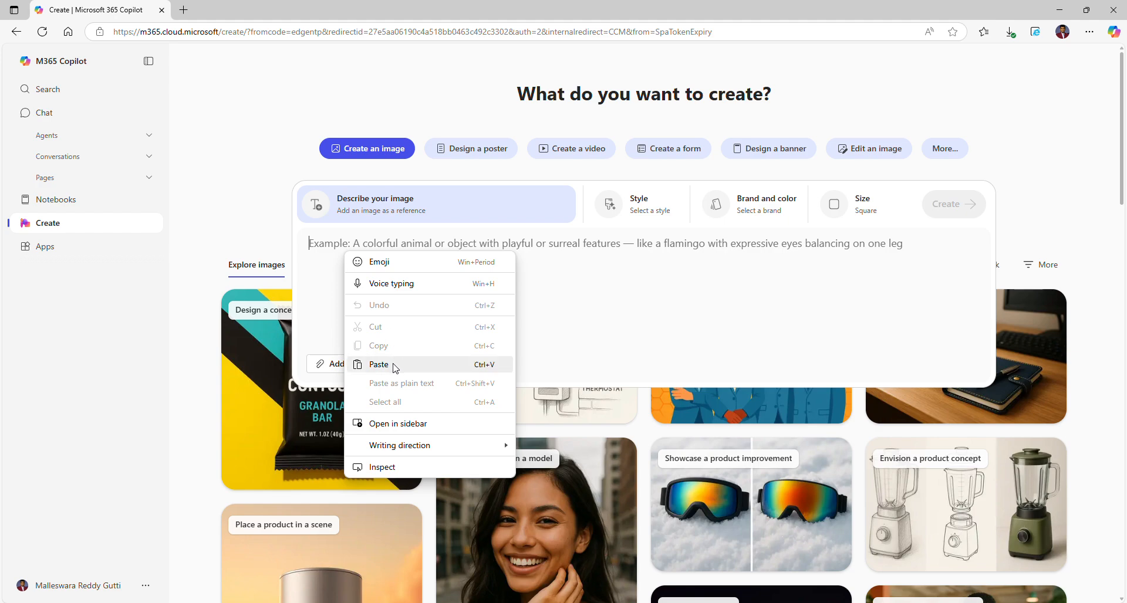
left_click(647, 309)
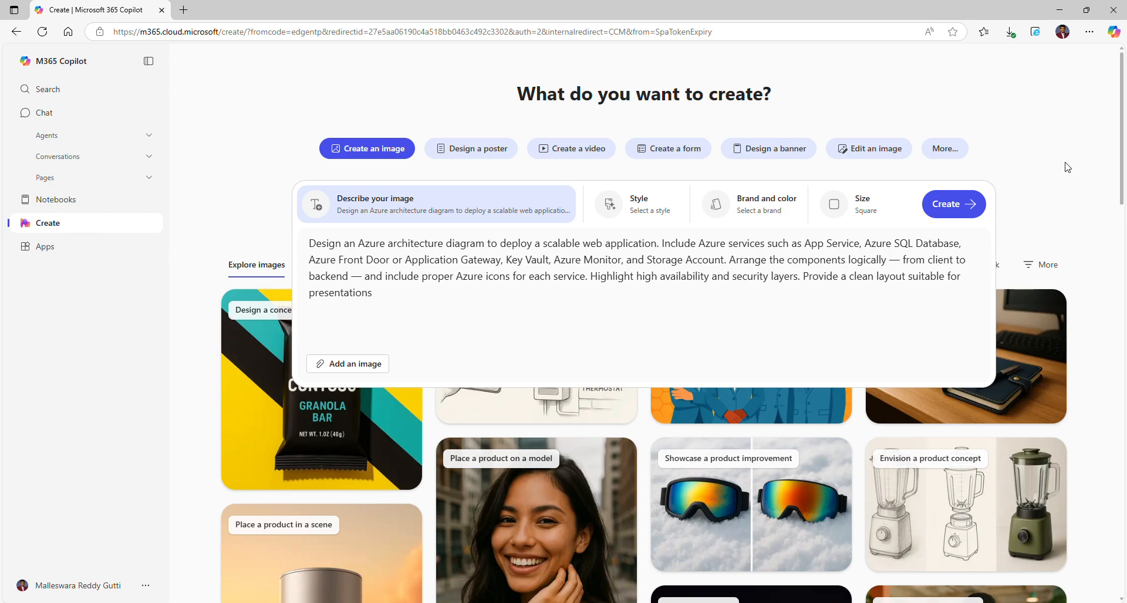
Create the Scalable Web Application diagram from the pasted description
left_click(953, 203)
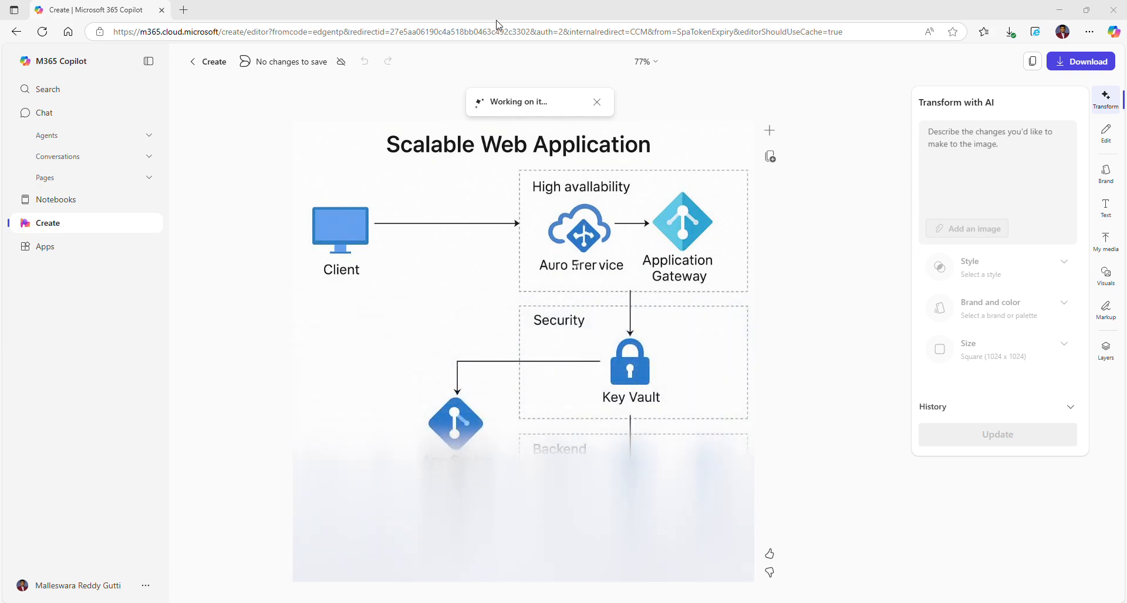
mouse_move(494, 220)
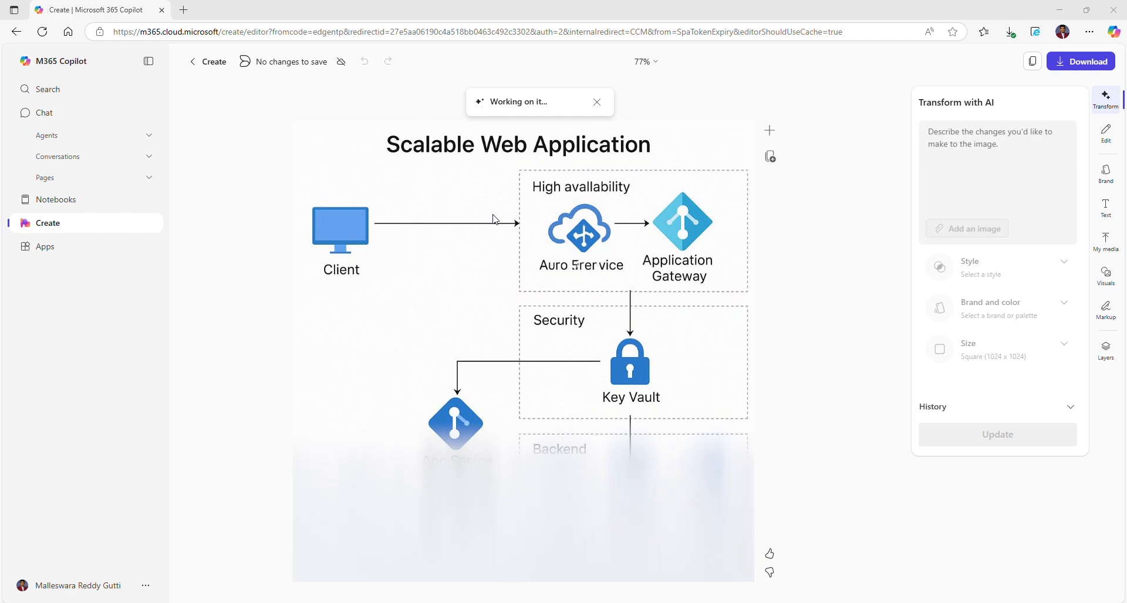
mouse_move(499, 19)
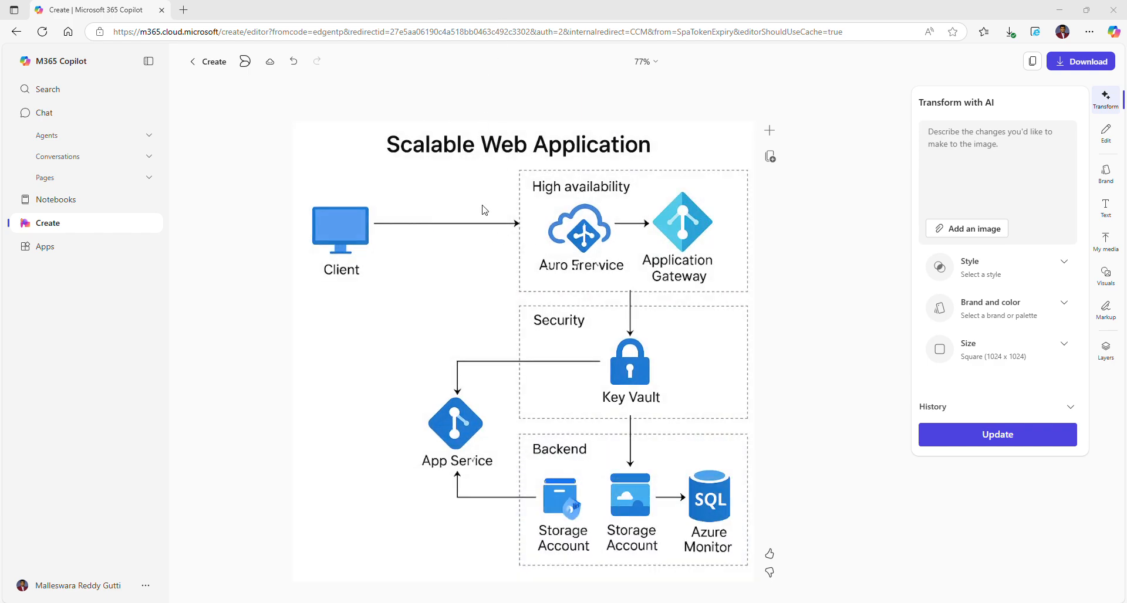
mouse_move(564, 279)
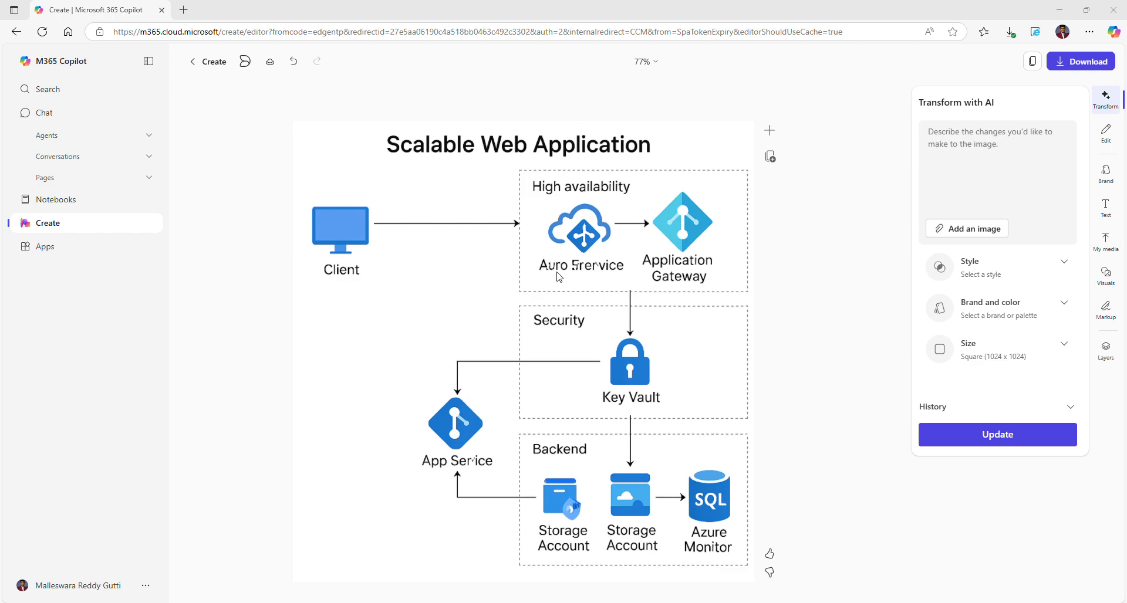
mouse_move(647, 387)
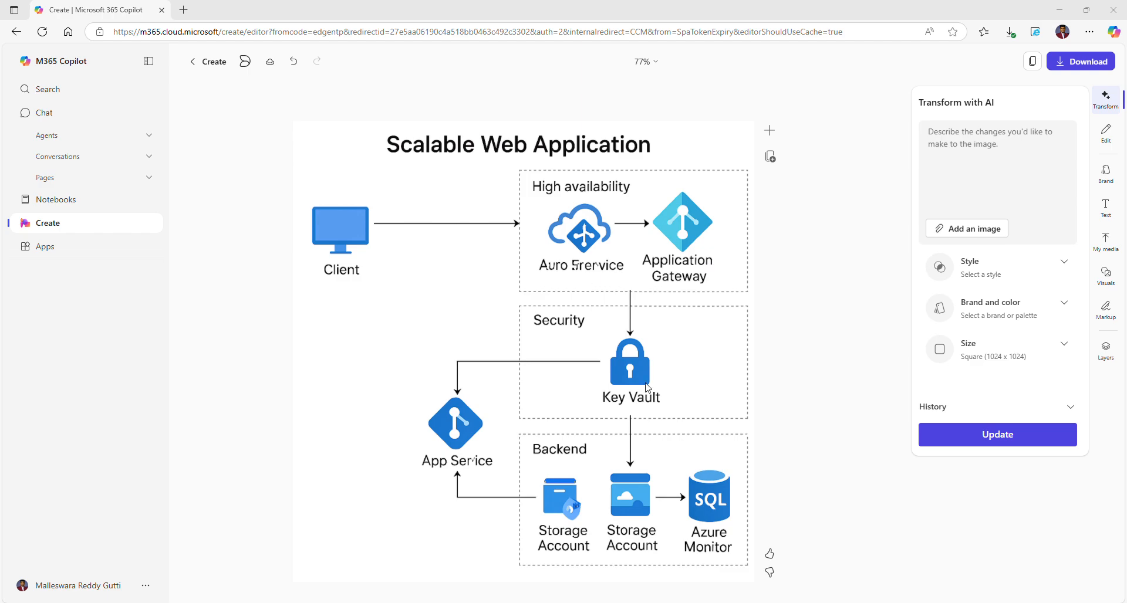
mouse_move(570, 465)
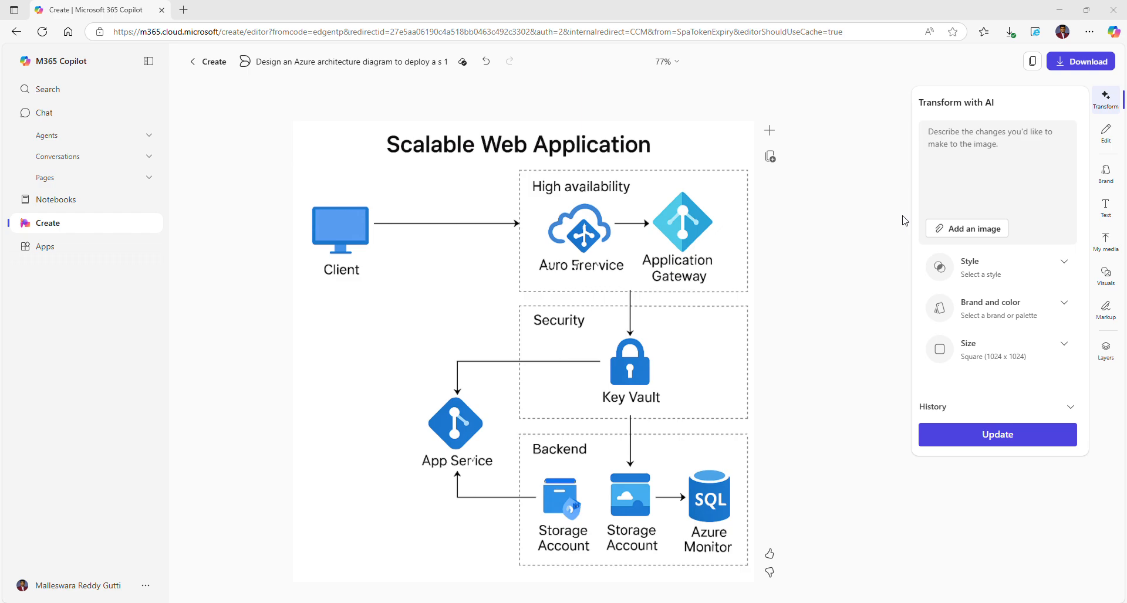
mouse_move(956, 136)
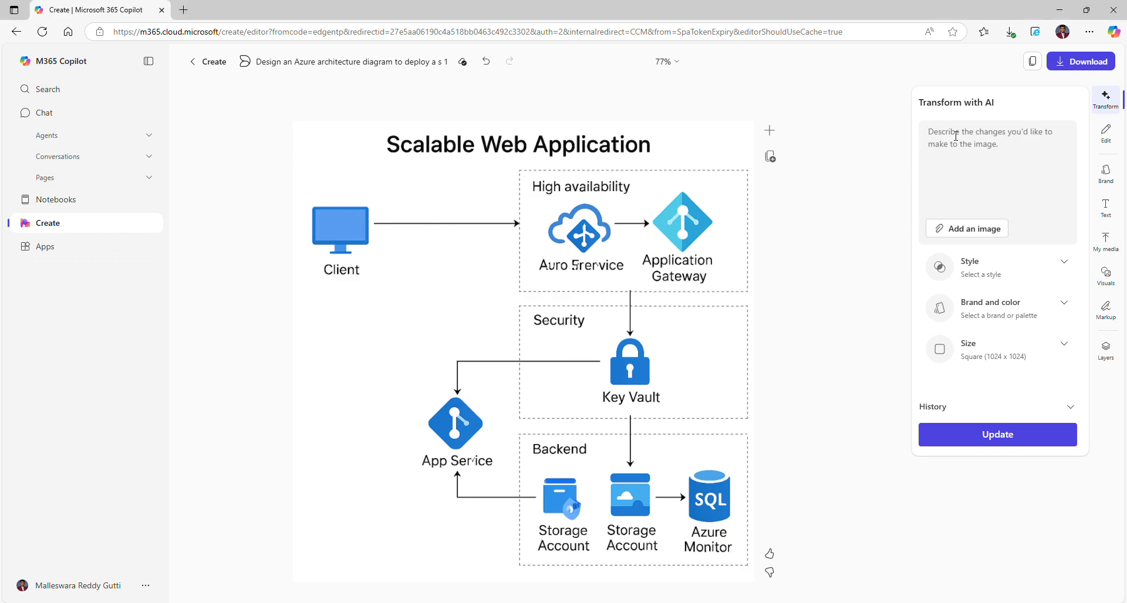
Enter 'Add Azure SQL database to this architecture' in the Transform with AI box
type("Add Azure SQL database  to this architecture")
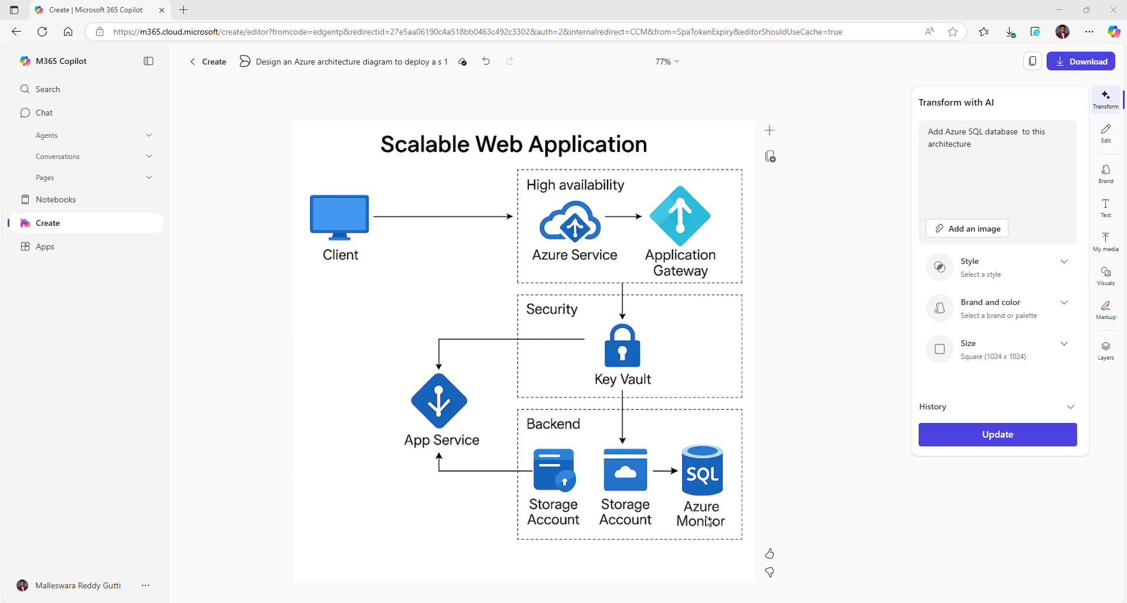
mouse_move(688, 515)
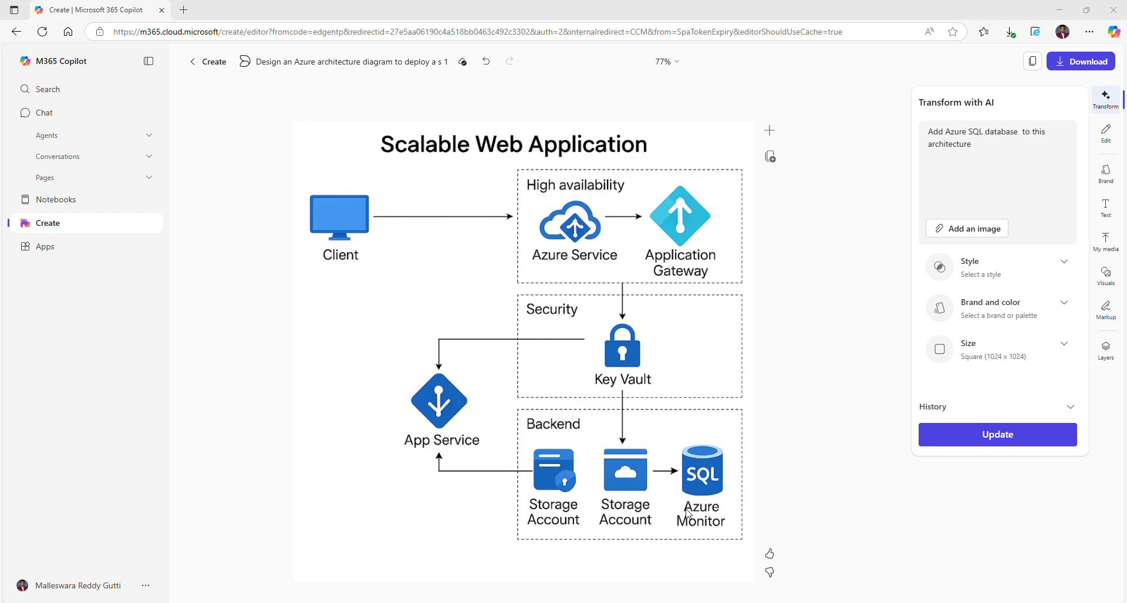
mouse_move(627, 179)
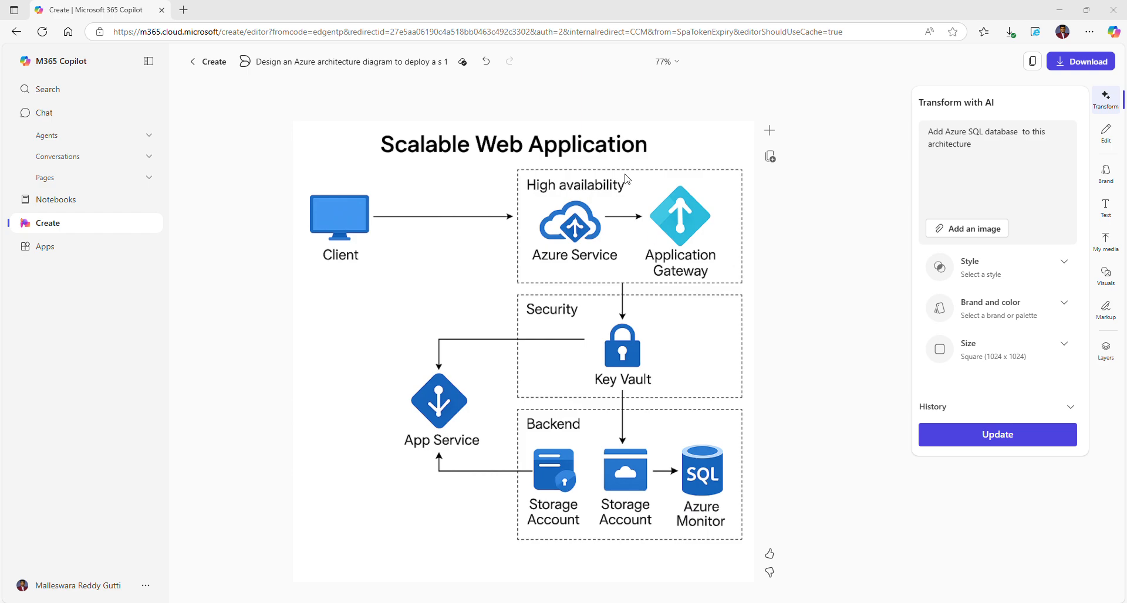
mouse_move(602, 445)
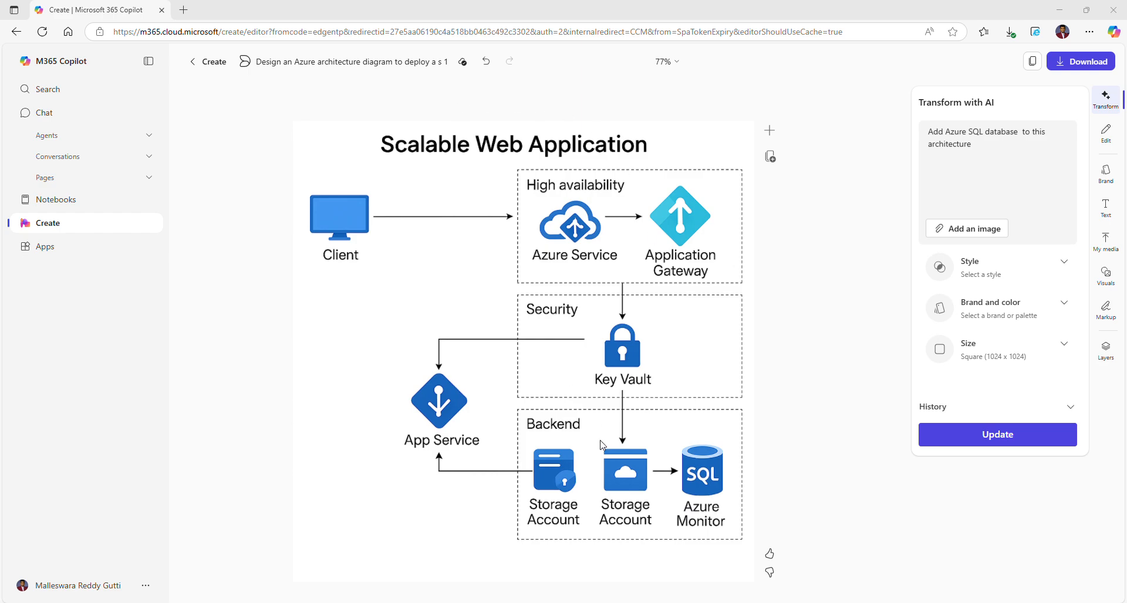